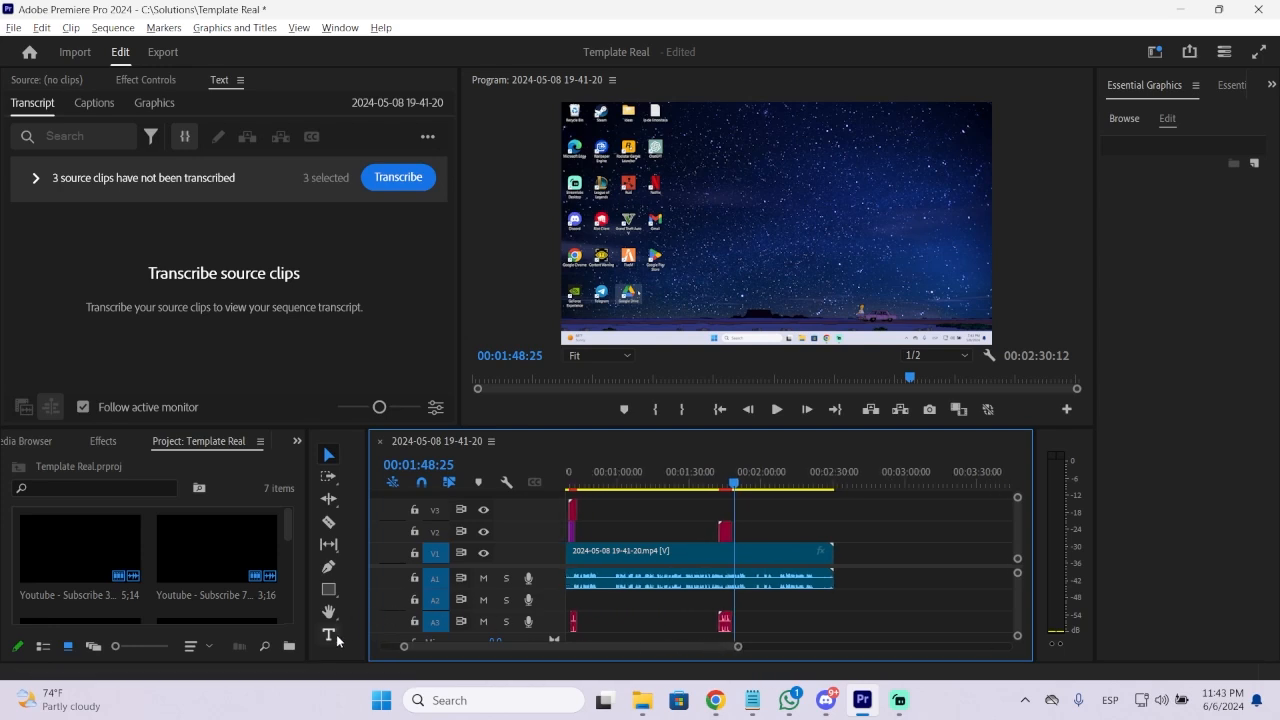
mouse_move(329, 637)
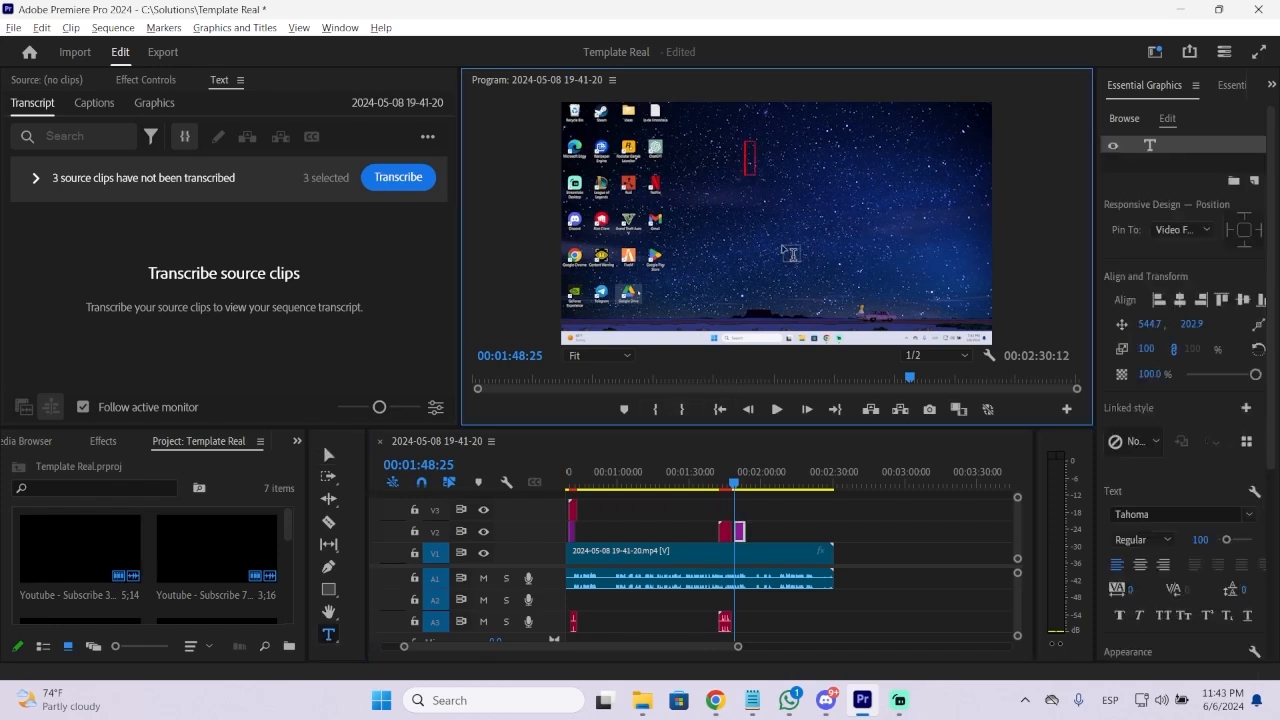
Type the title 'Bullet Point List' over the video in the Program monitor
type("B")
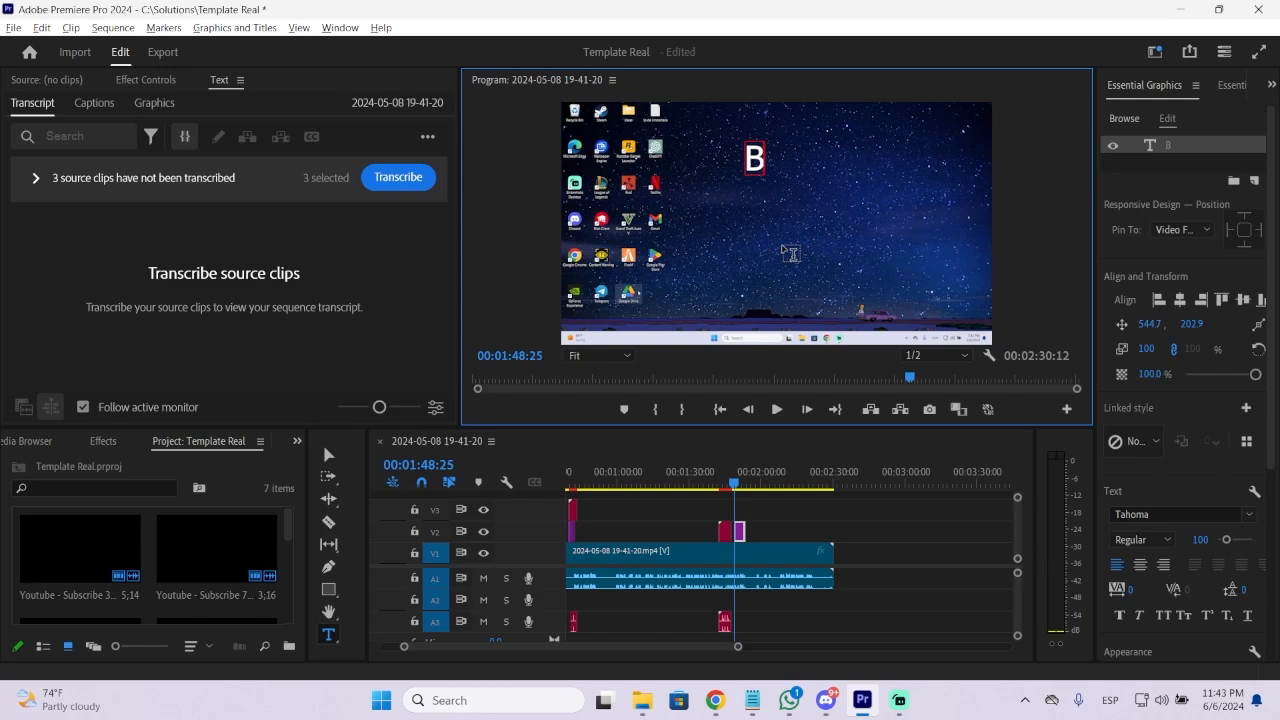
type("ullet Point List")
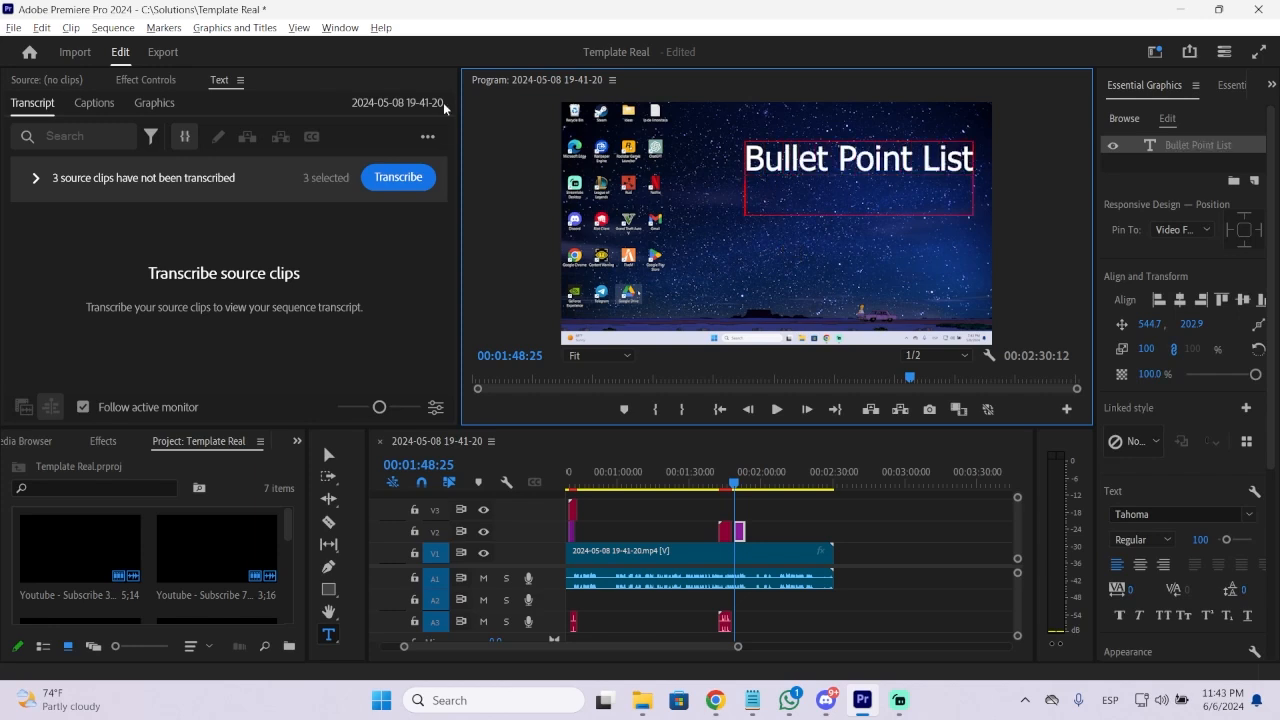
Drag the title left toward the top centre, then resume editing its text
left_click_drag(858, 158, 718, 185)
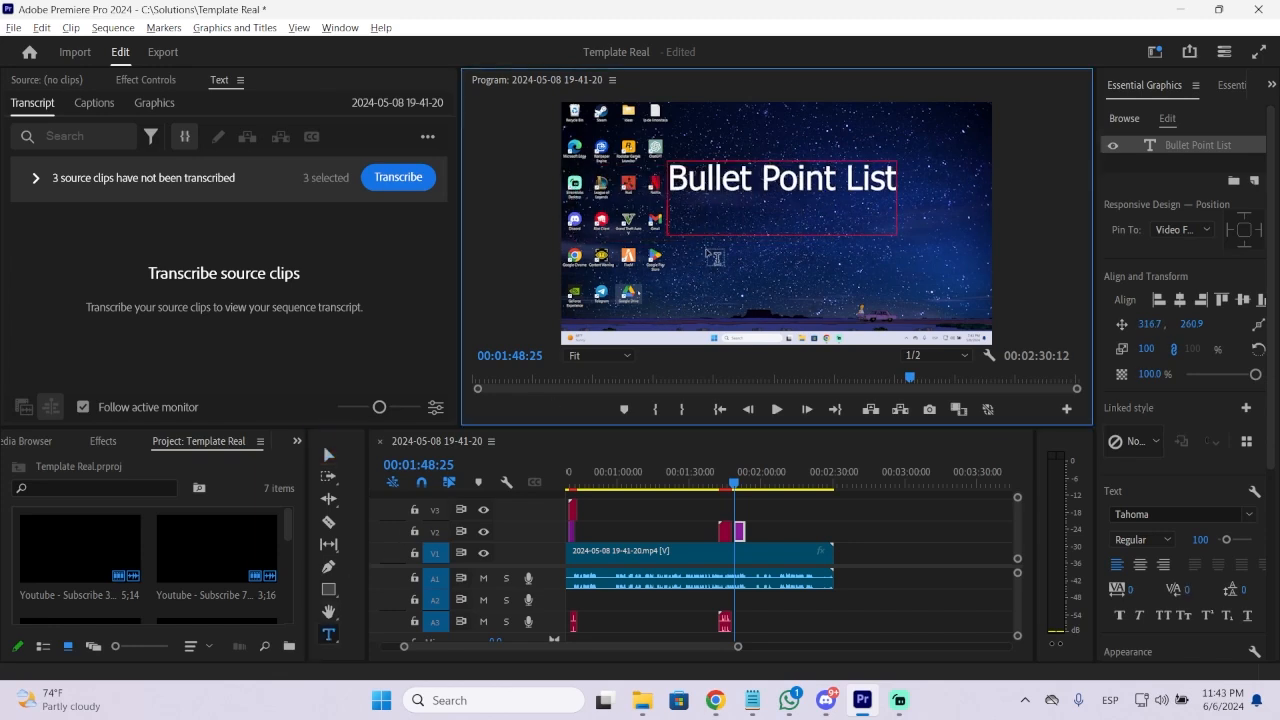
mouse_move(751, 238)
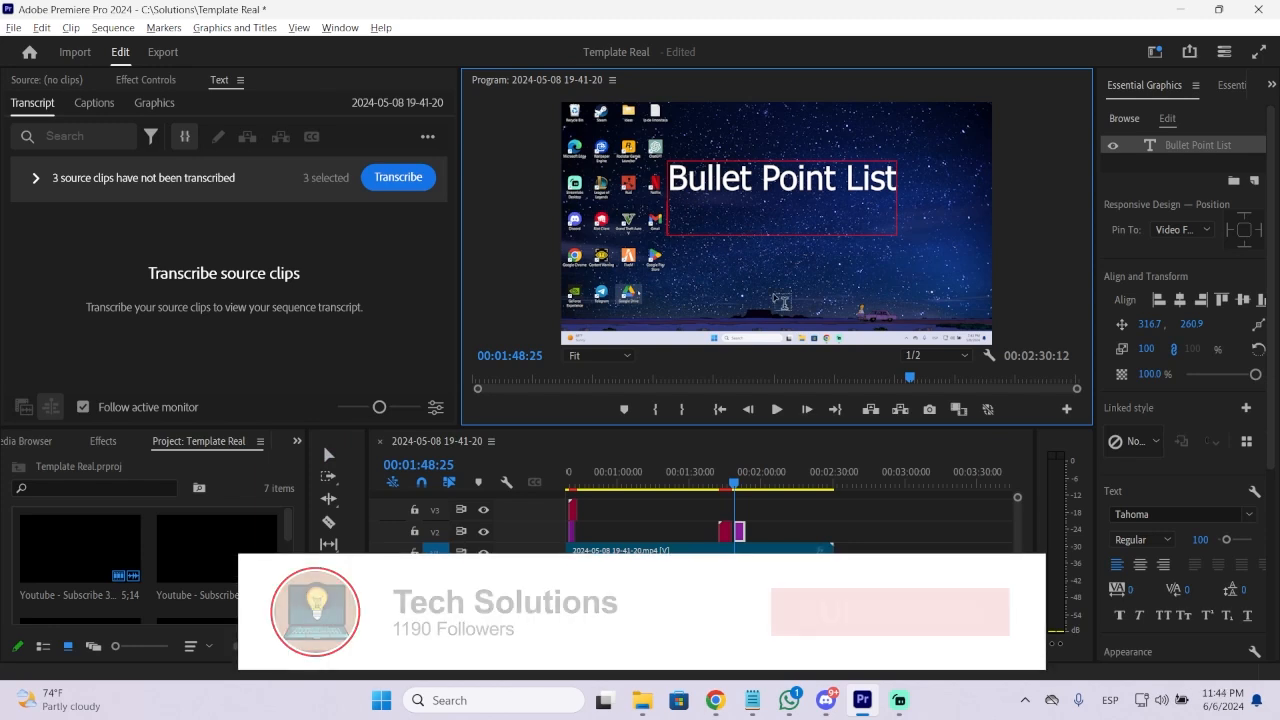
left_click(889, 612)
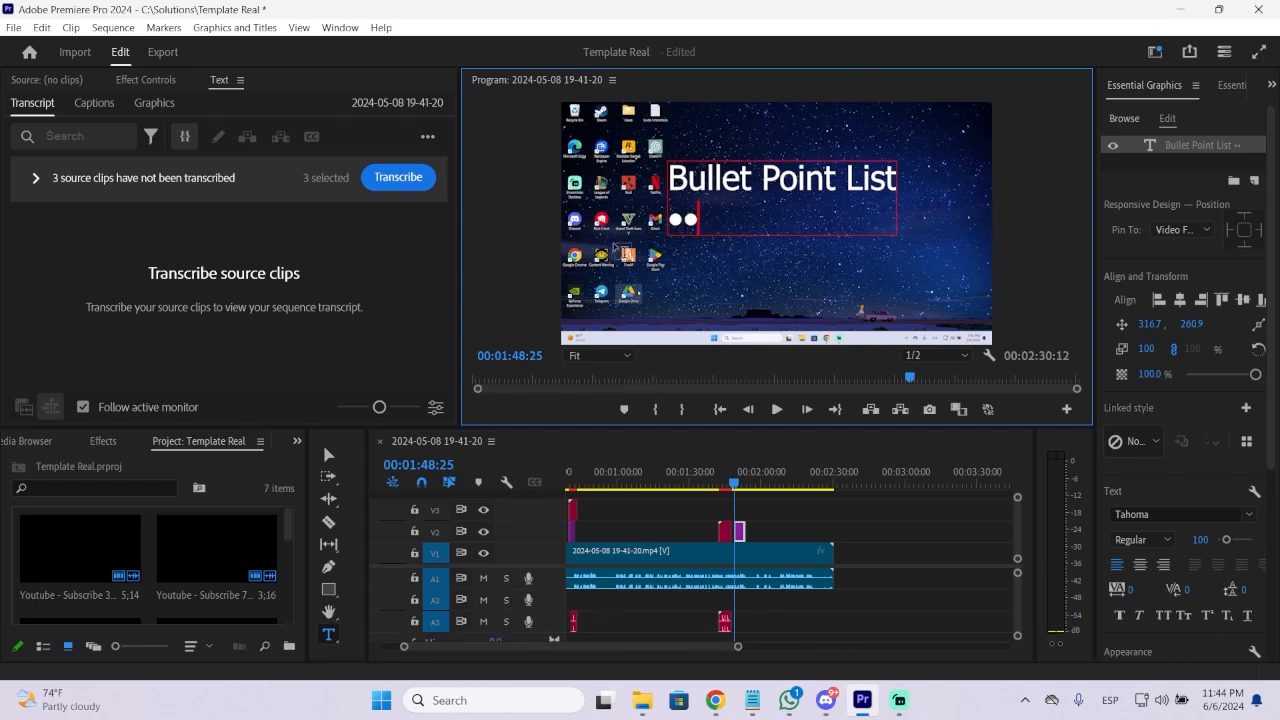
mouse_move(713, 266)
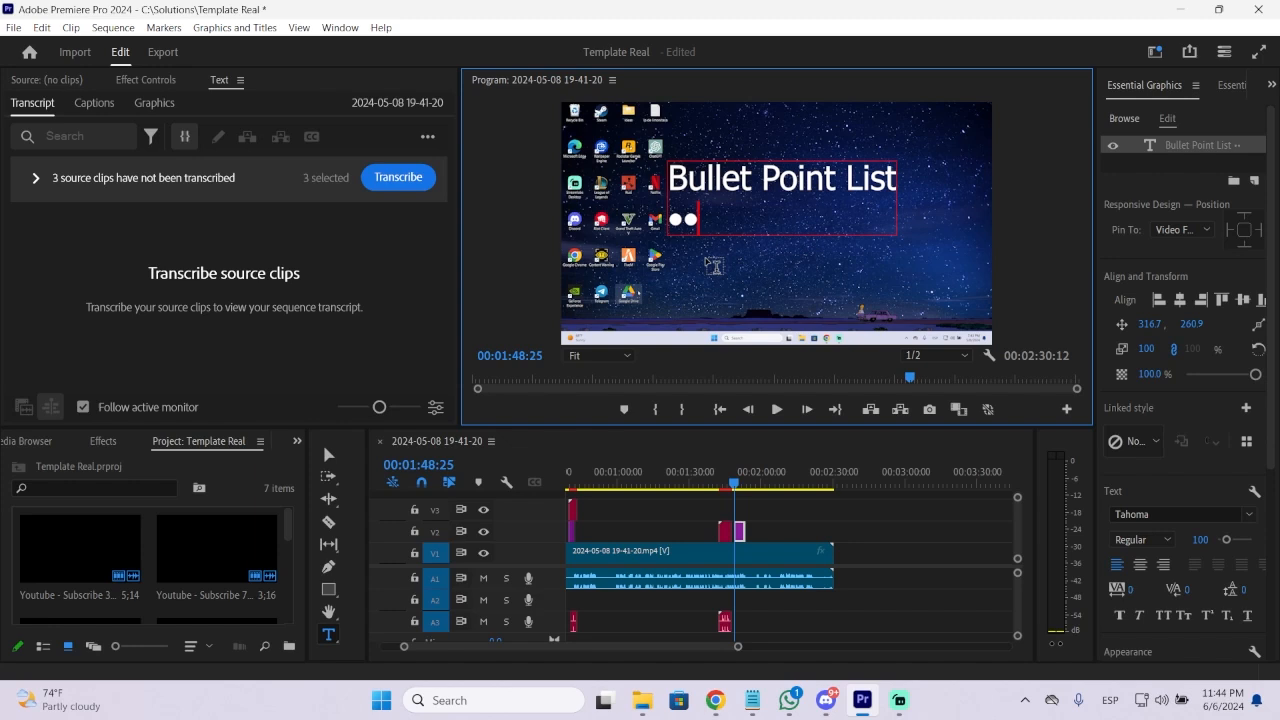
mouse_move(760, 337)
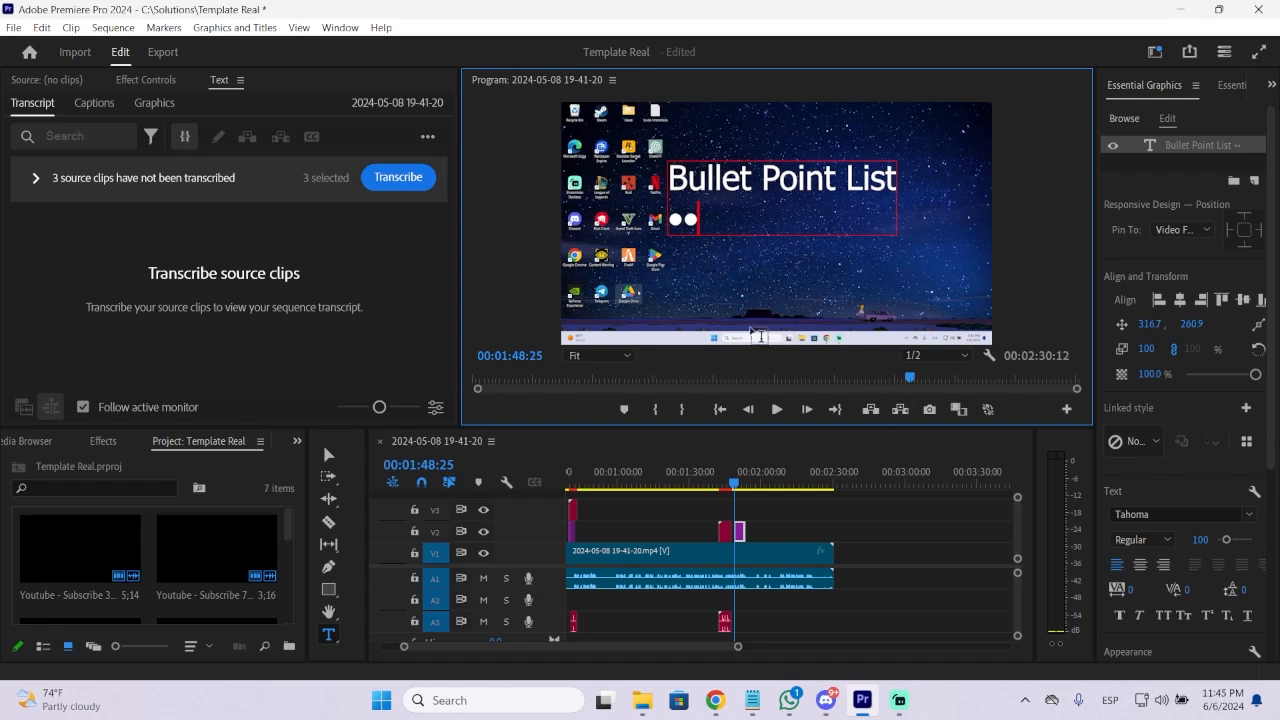